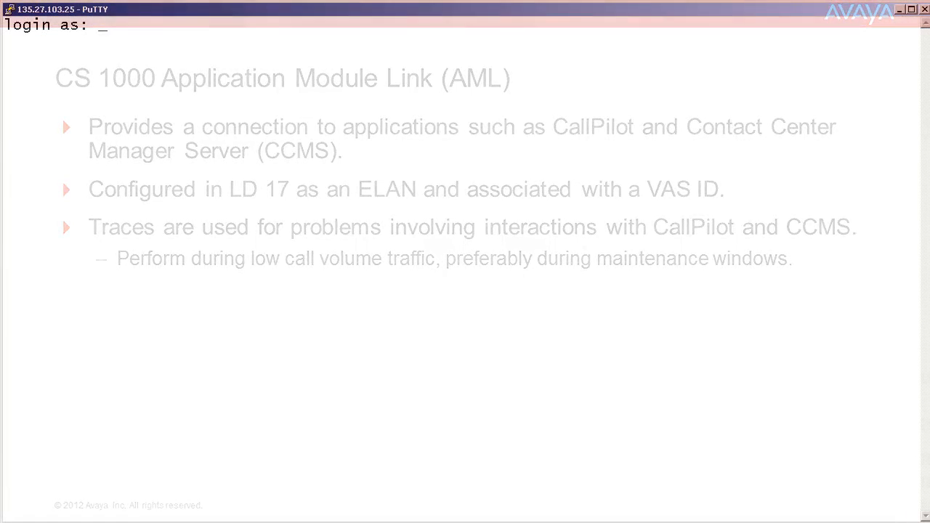
# Log in to the call server as admin with the password.
pyautogui.write('admin')
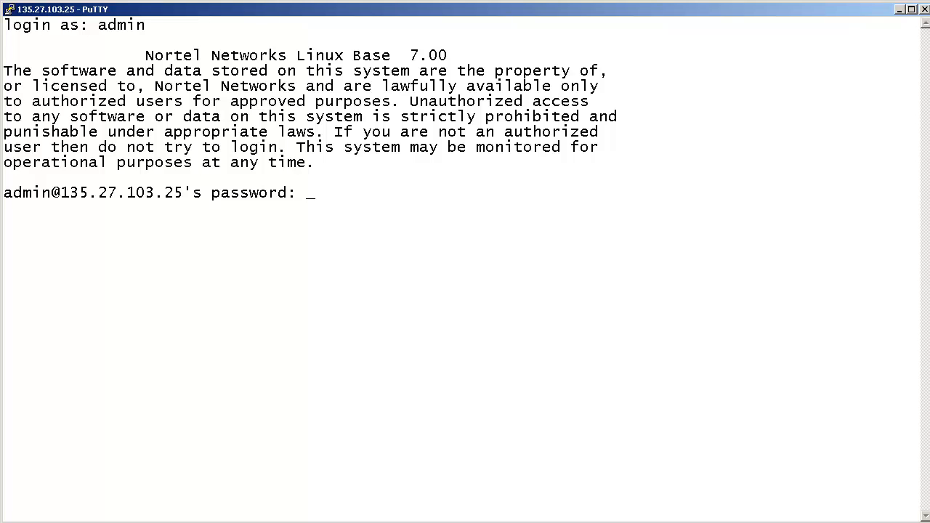
pyautogui.write('cslo')
pyautogui.write('ld 48')
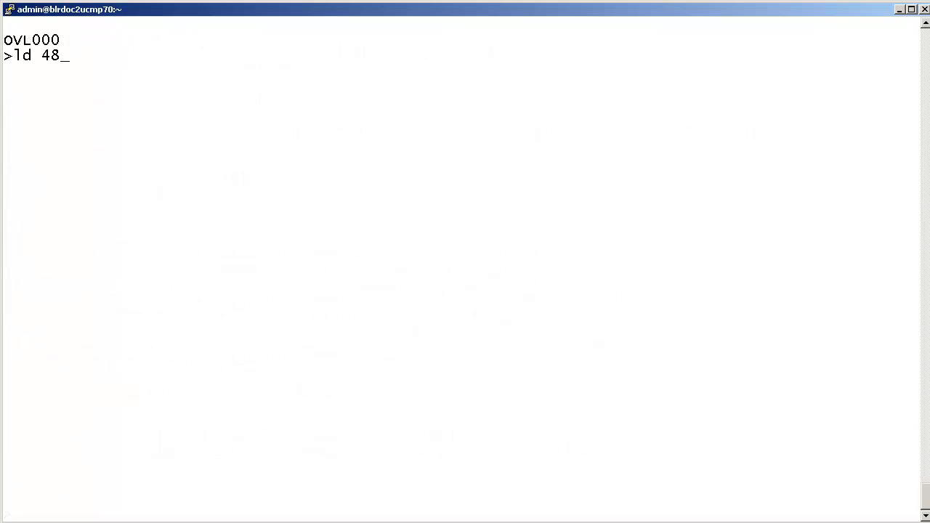
# Load overlay LD 48 and enable expedited incoming traces with 'enxp msgi 16 1'.
pyautogui.press('Return')
pyautogui.write('enxp')
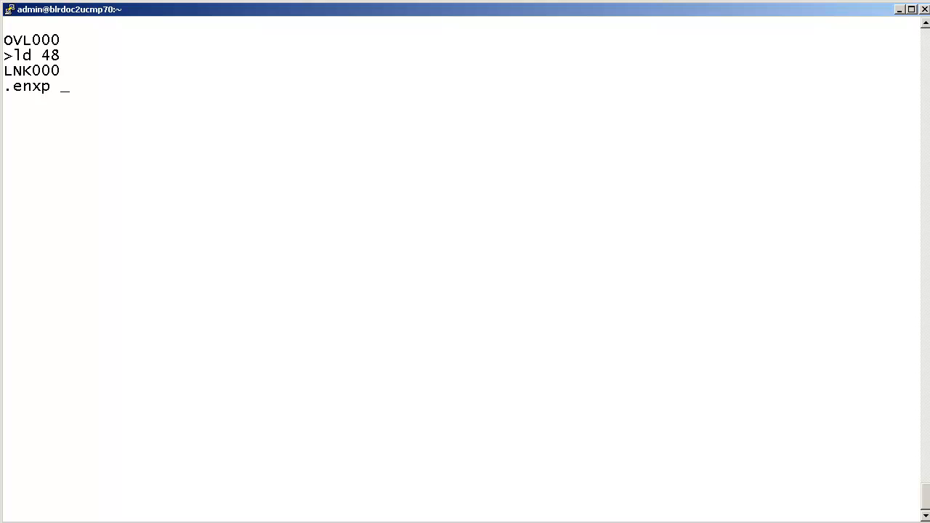
pyautogui.write('m')
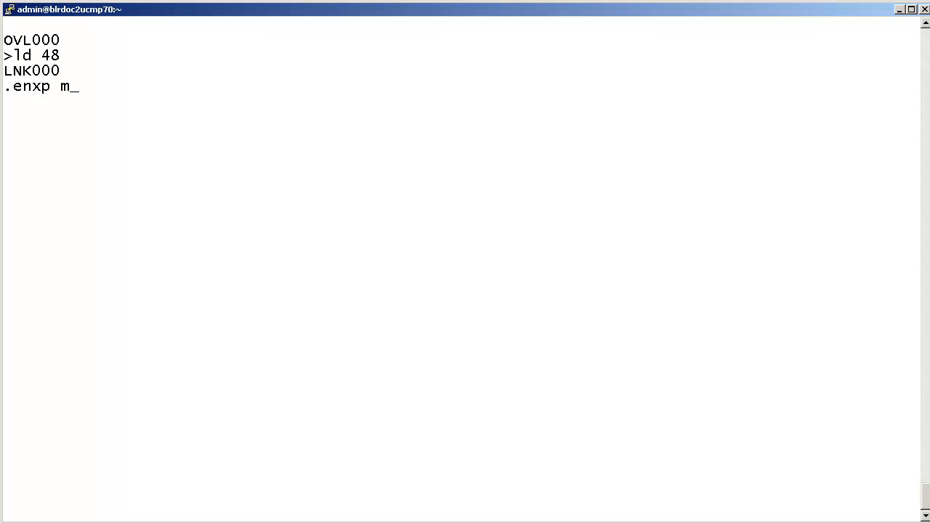
pyautogui.write('sgi')
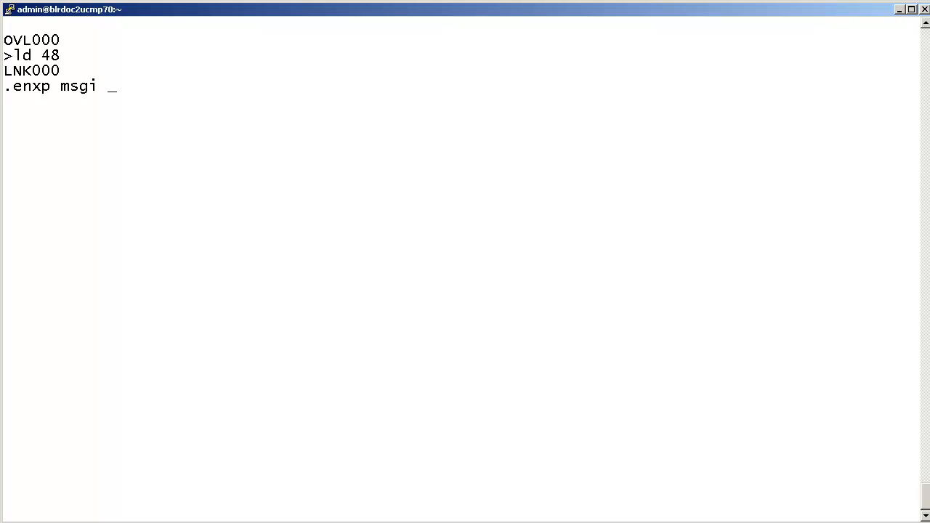
pyautogui.write('16')
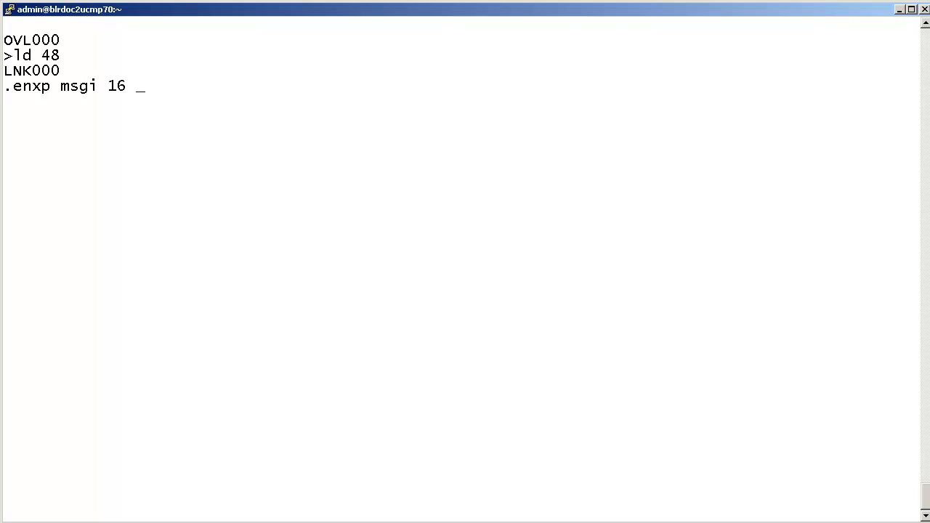
pyautogui.write('1')
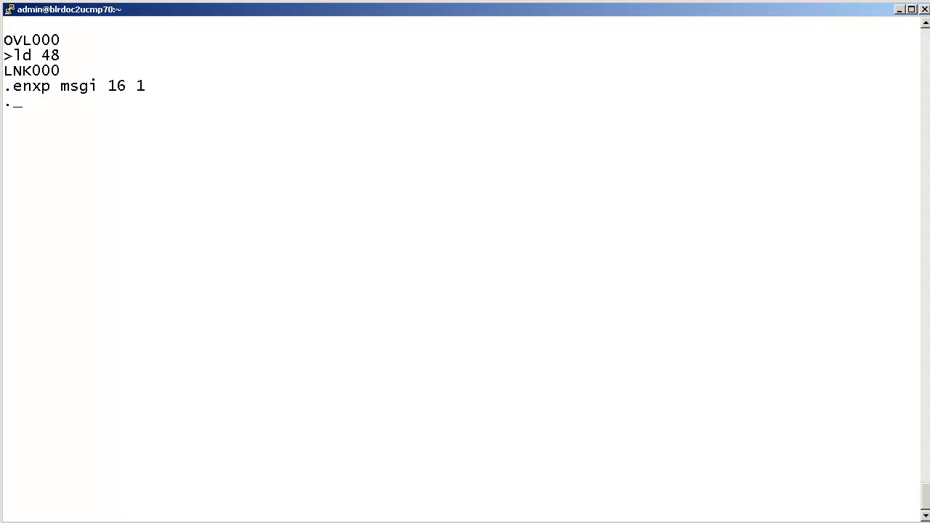
# Enable expedited outgoing traces on link 16 with 'enxp msgo 16 1'.
pyautogui.write('enxp')
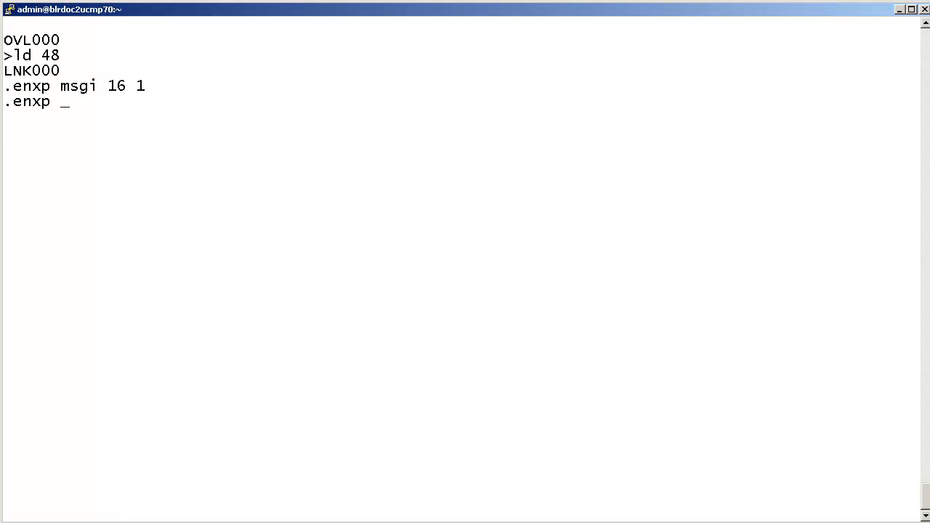
pyautogui.write('m')
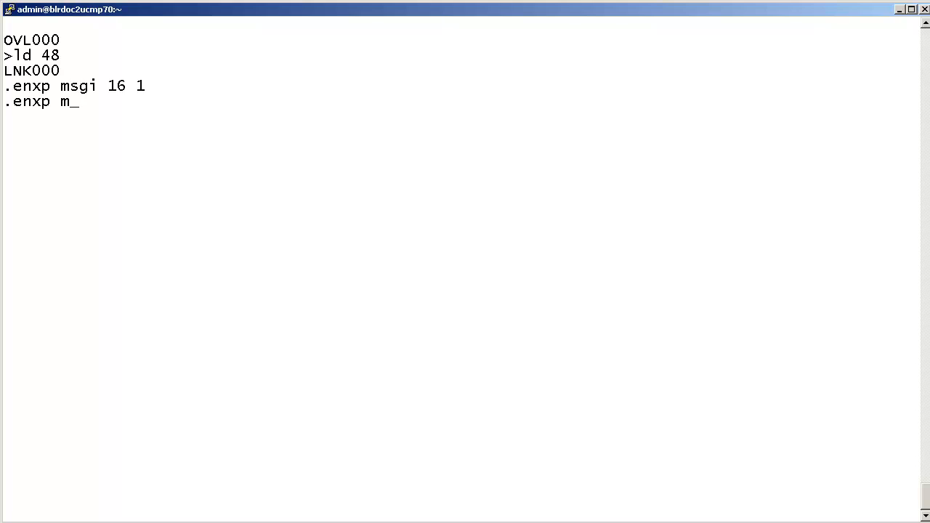
pyautogui.write('sgo')
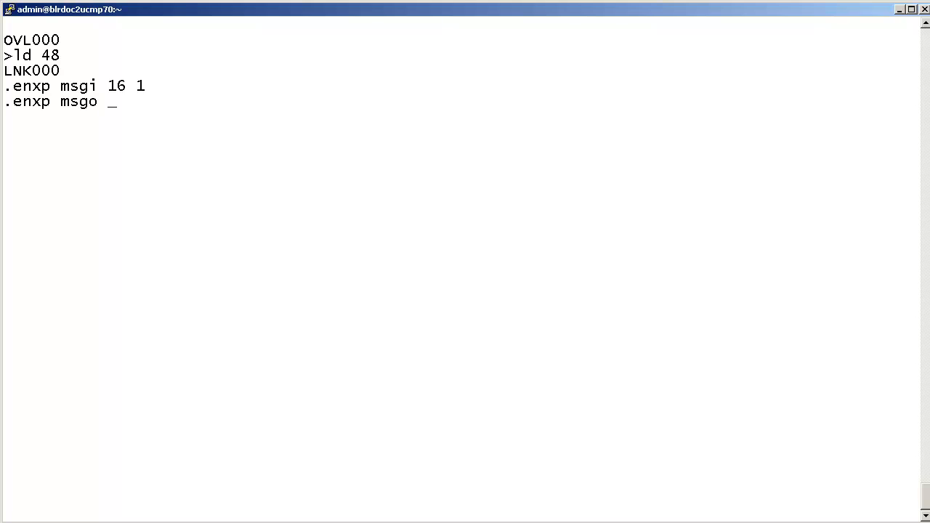
pyautogui.write('16')
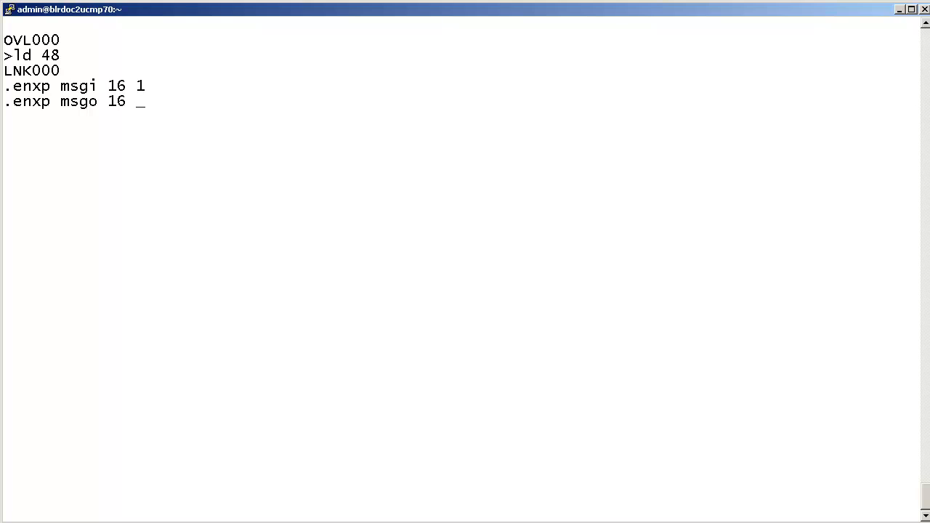
pyautogui.write('1')
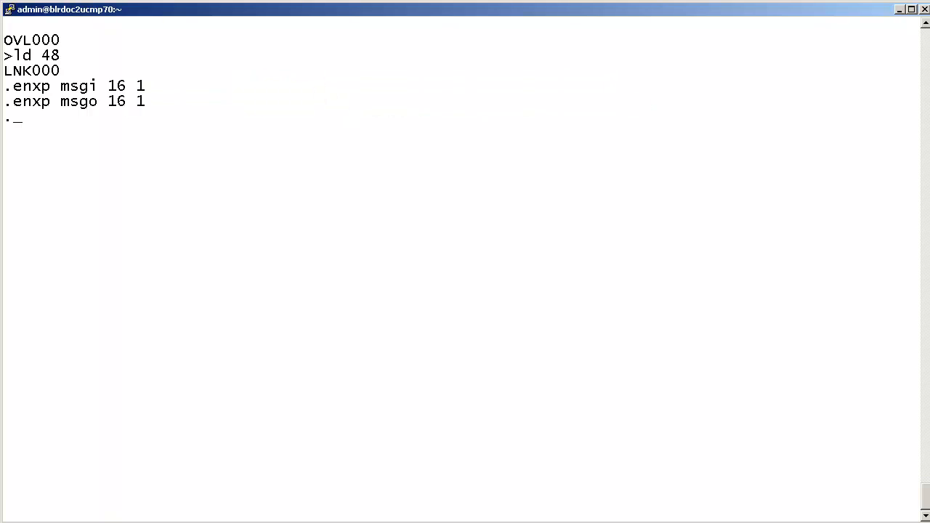
# Enable regular incoming message traces on link 16 with 'enl msgi 16'.
pyautogui.write('enl')
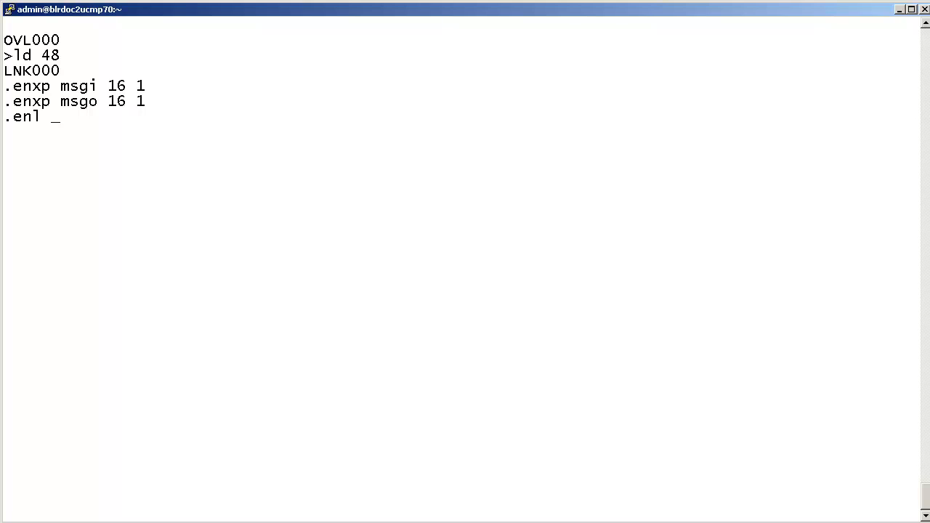
pyautogui.write('msgi')
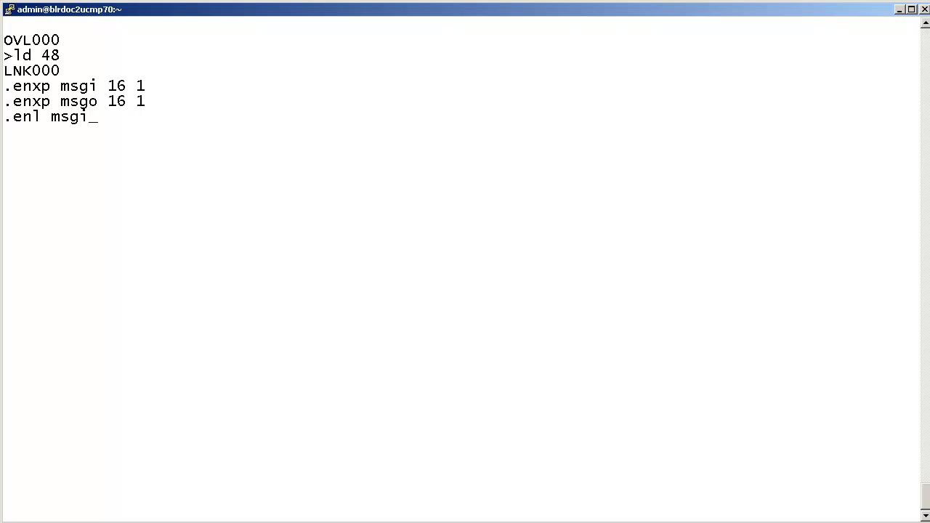
pyautogui.write('16')
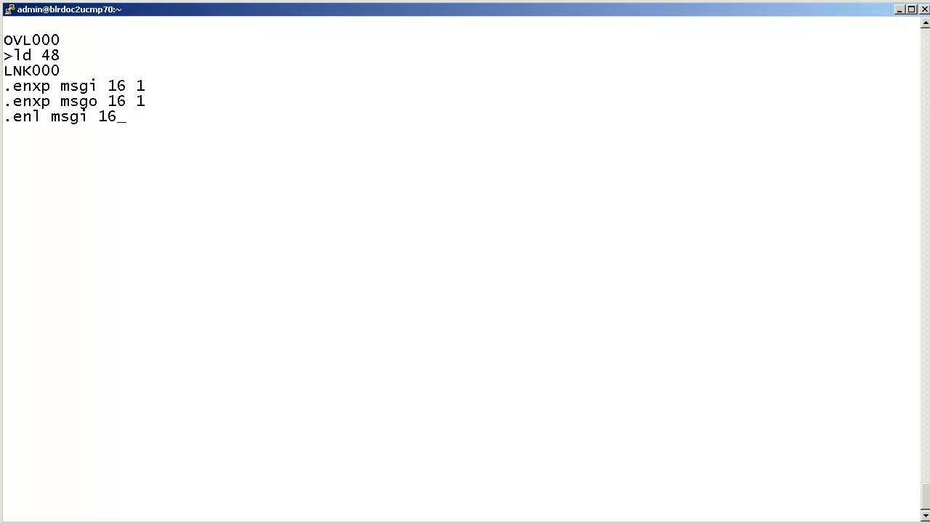
pyautogui.press('enter')
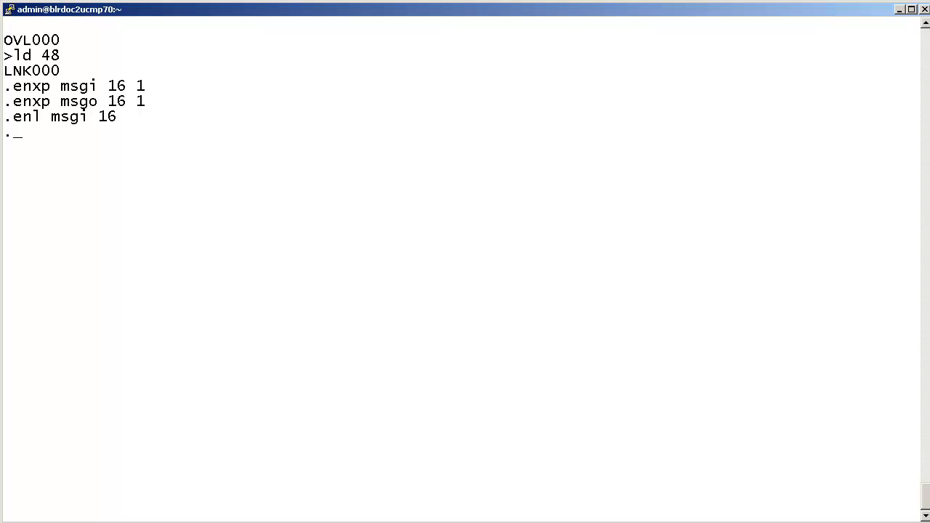
# Enter 'enl msgo 16' to enable regular outgoing traces on link 16.
pyautogui.write('enl')
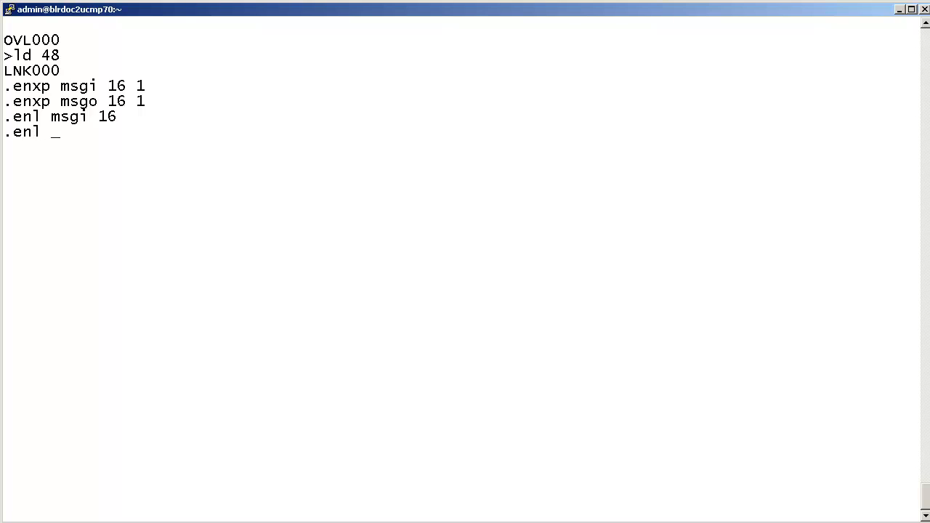
pyautogui.write('msgo')
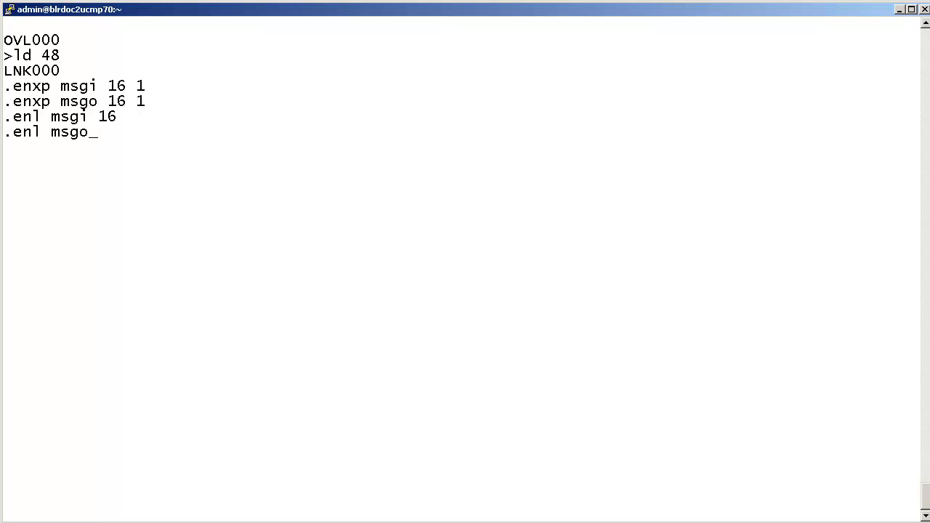
pyautogui.write('16')
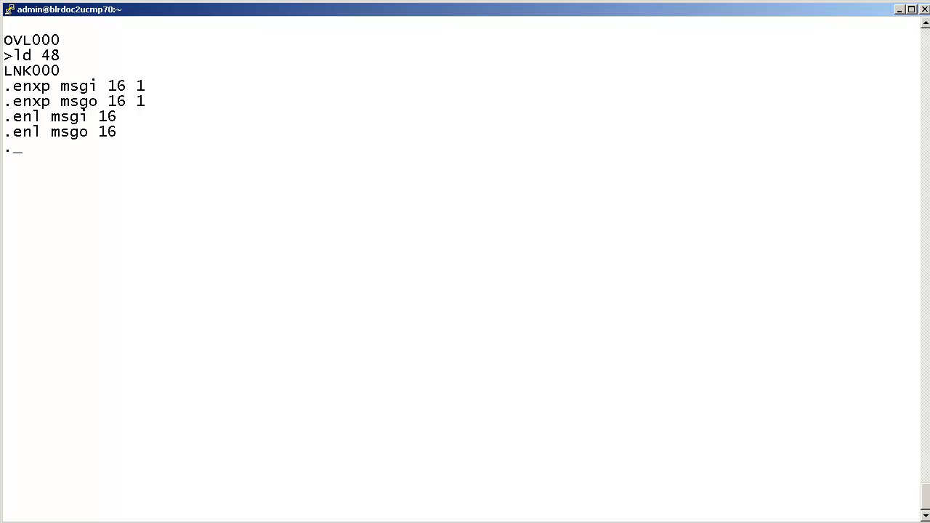
# Submit the command and capture the ELAN16 trace output, selecting part of it.
pyautogui.press('Return')
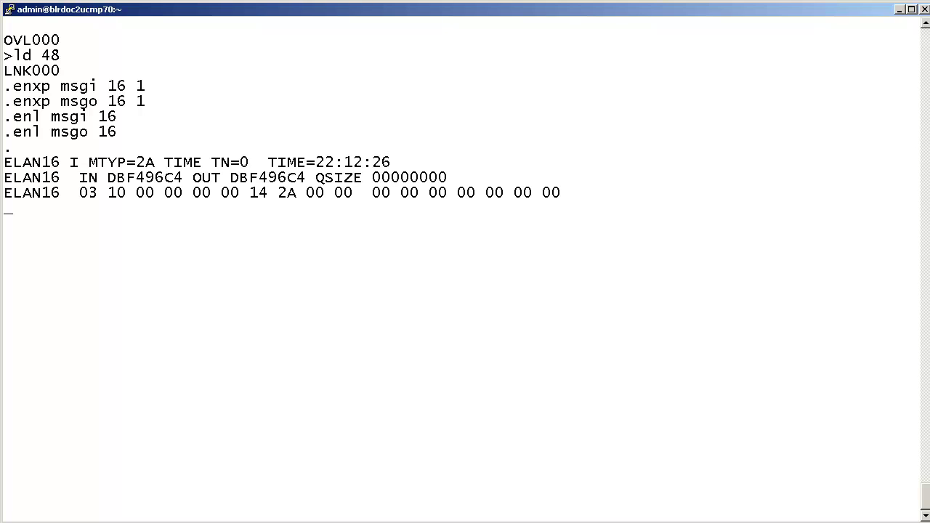
pyautogui.moveTo(463, 169); pyautogui.dragTo(608, 168)
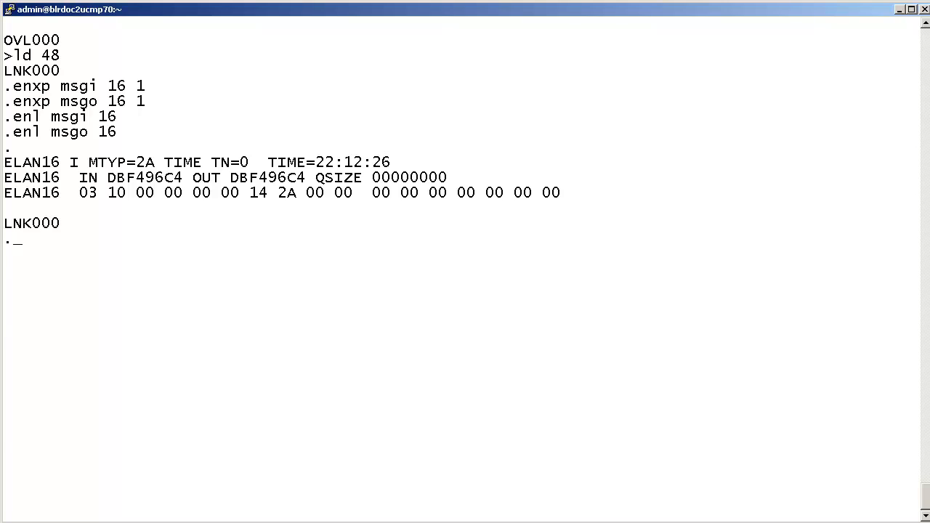
# Disable regular incoming and outgoing traces with 'dis msgi 16' and 'dis msgo 16'.
pyautogui.write('dis')
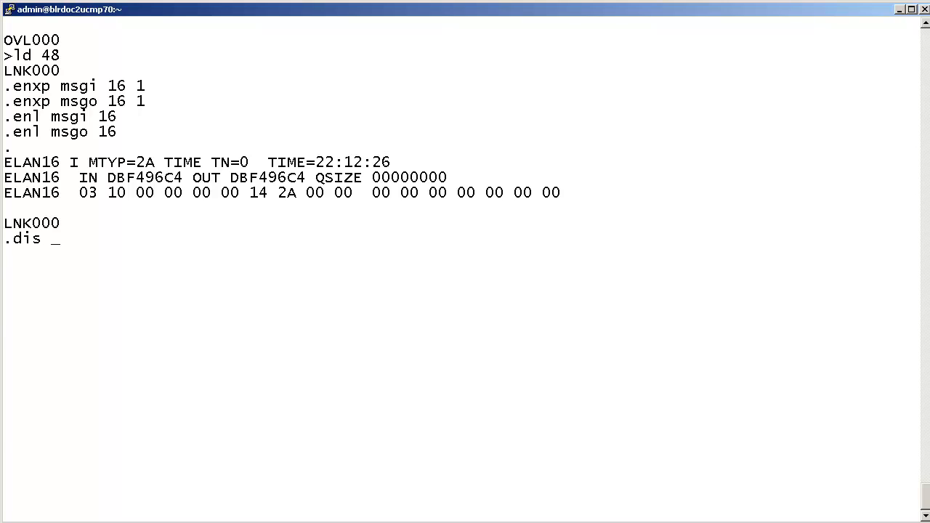
pyautogui.write('msgi 16')
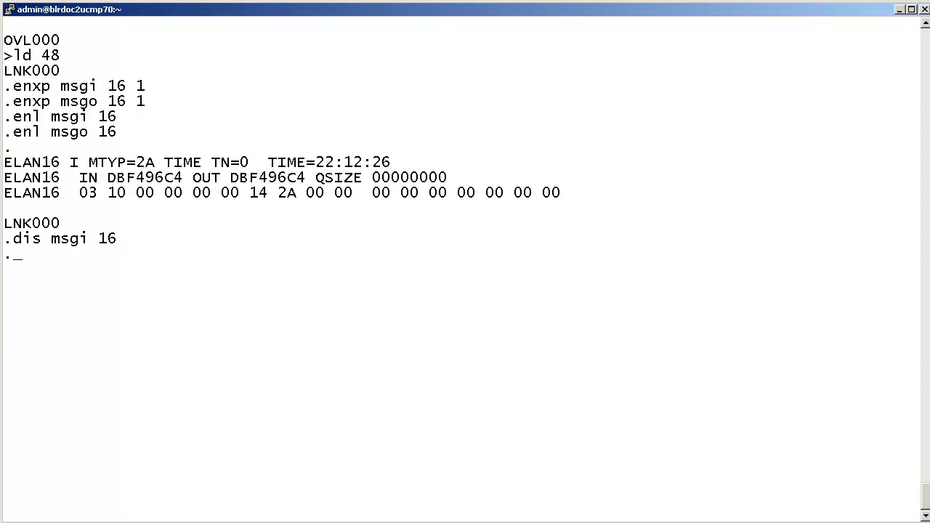
pyautogui.write('dis m')
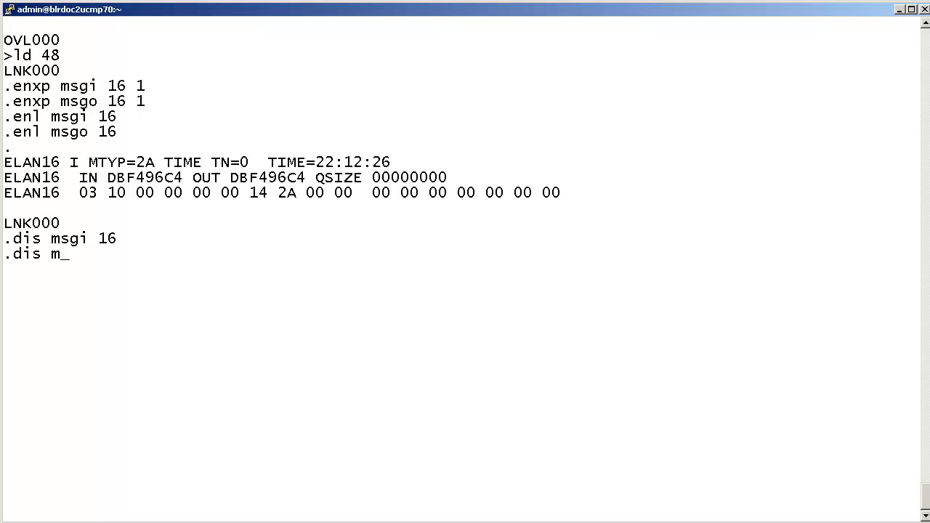
pyautogui.write('sgo 16')
pyautogui.write('ds')
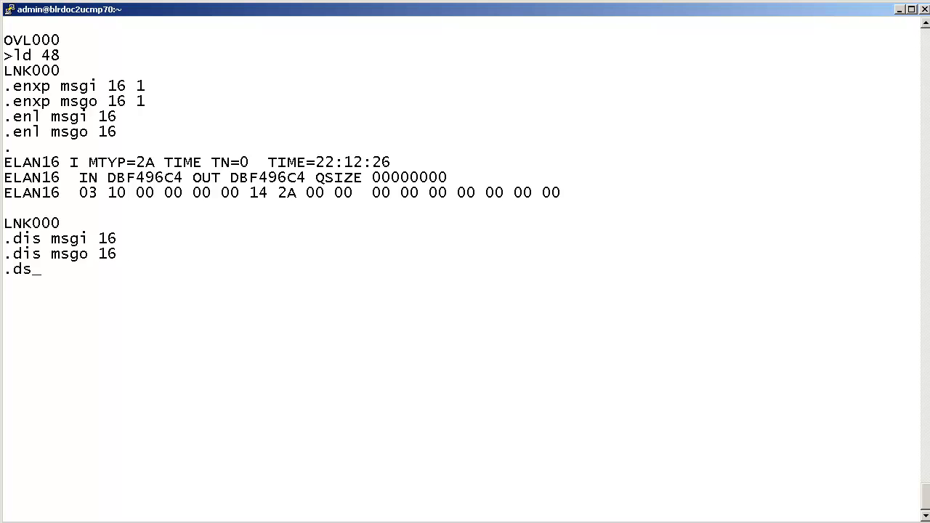
# Disable expedited incoming traces with 'dsxp msgi 16' and begin 'dsxp msgo'.
pyautogui.write('xp')
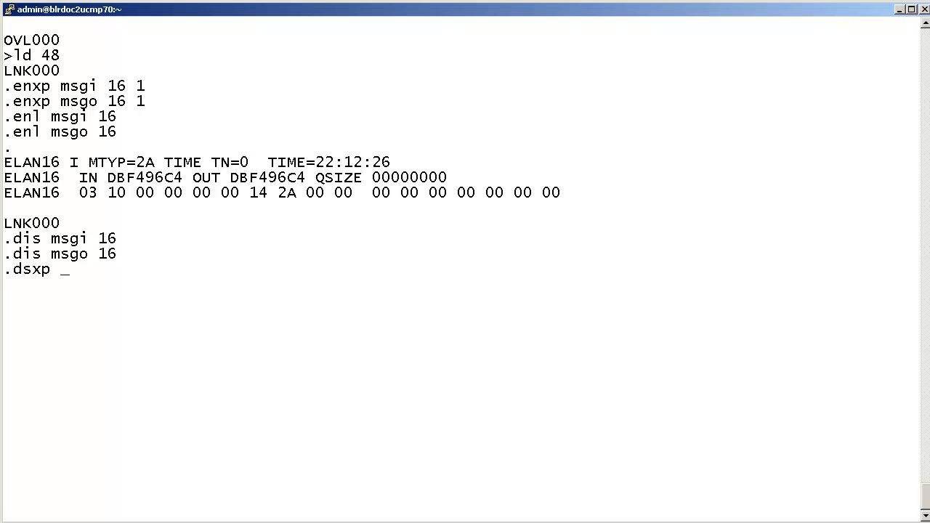
pyautogui.write('msgi 16')
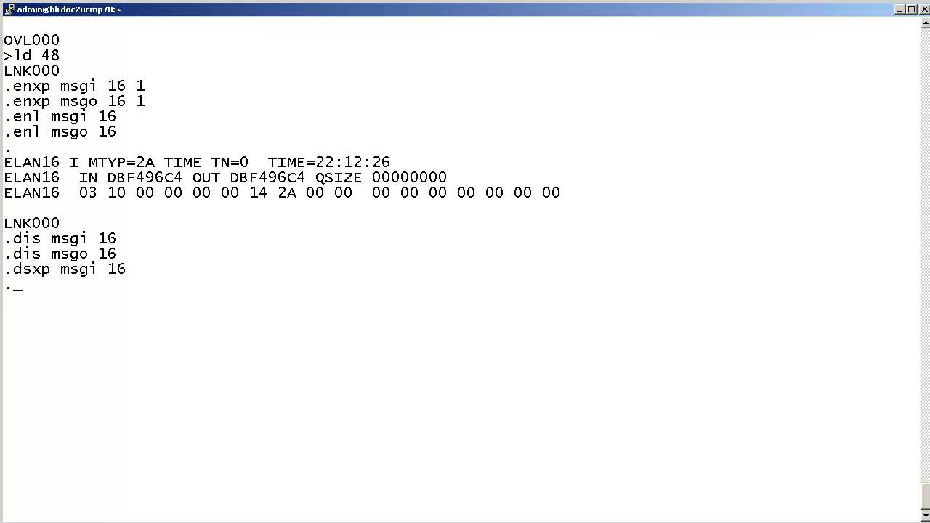
pyautogui.write('dsxp')
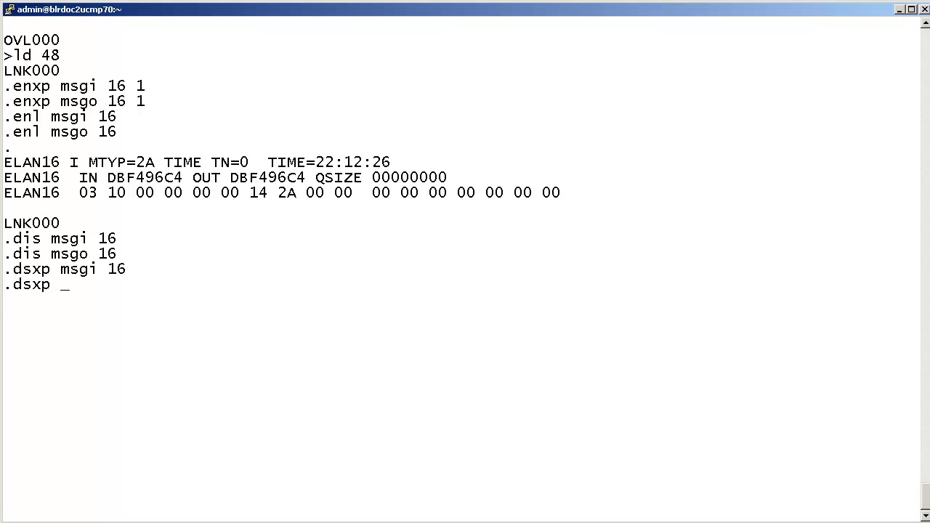
pyautogui.write('msgo')
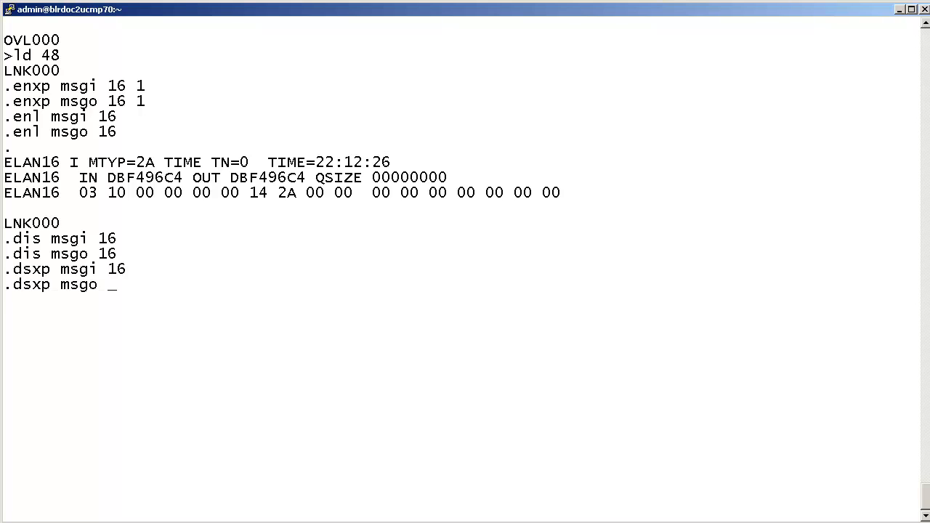